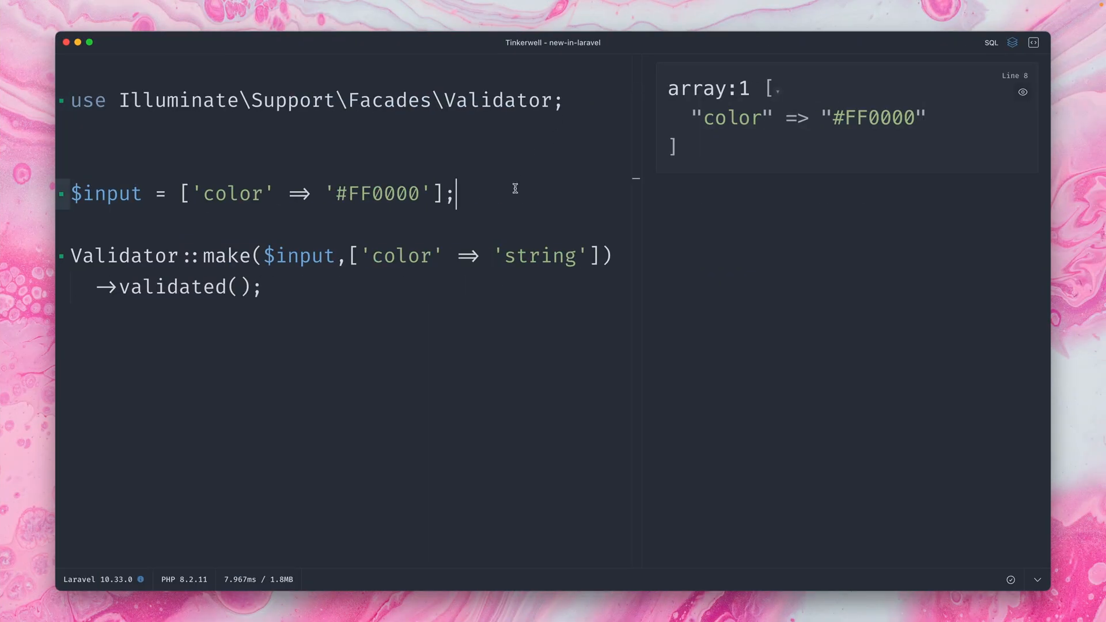
mouse_move(528, 184)
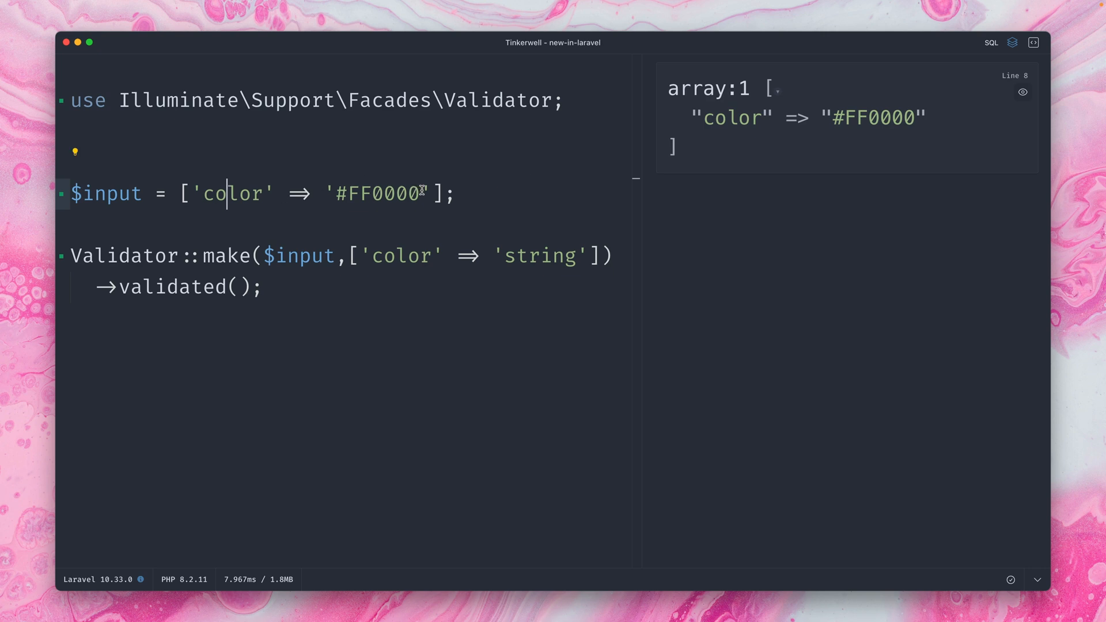
Change the 'color' rule in the Validator::make rules array from 'string' to 'hex_color'.
click(616, 255)
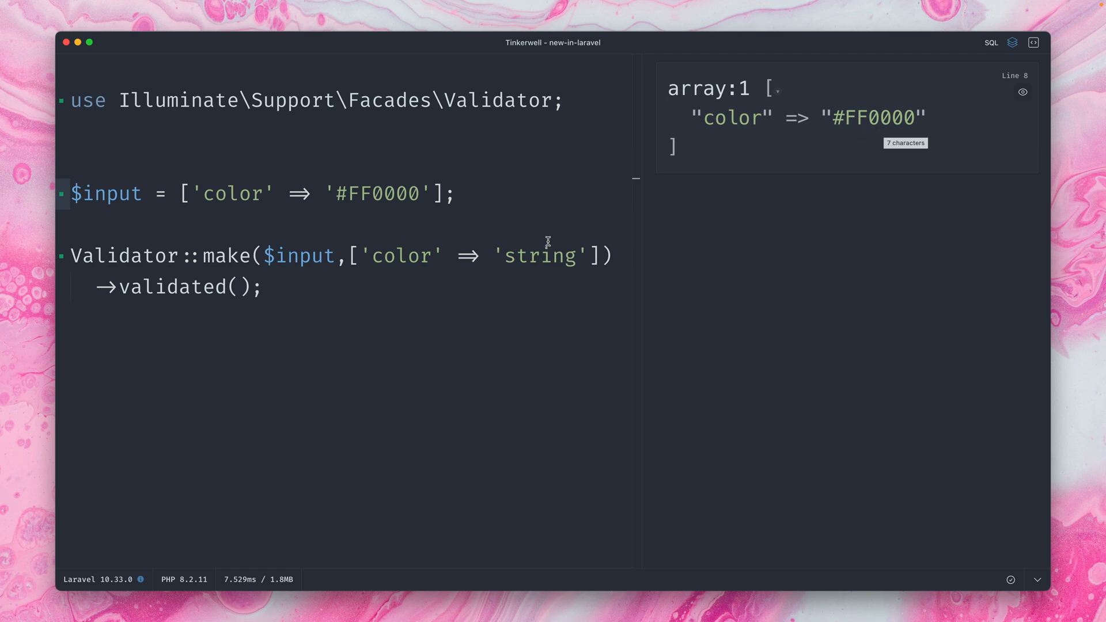
double_click(538, 256)
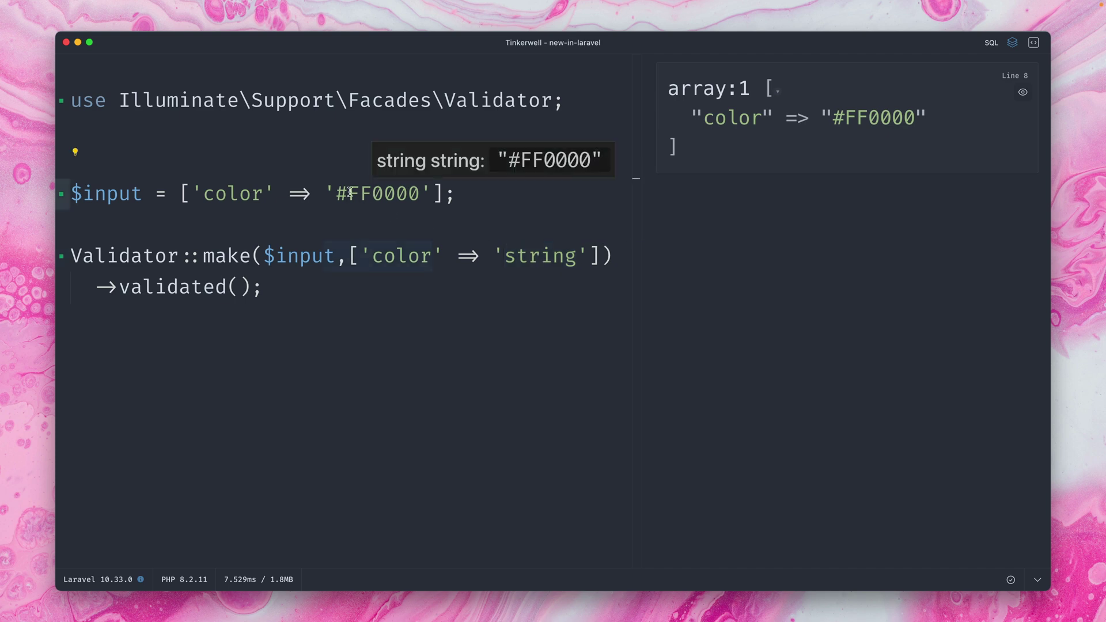
text(fdsfd)
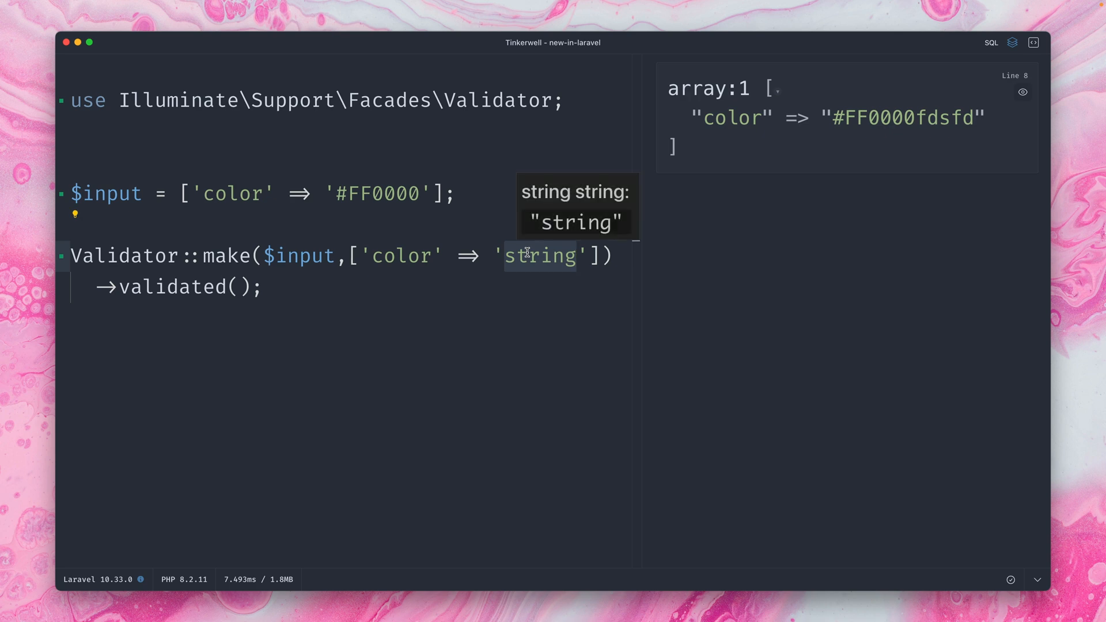
text(hex_color)
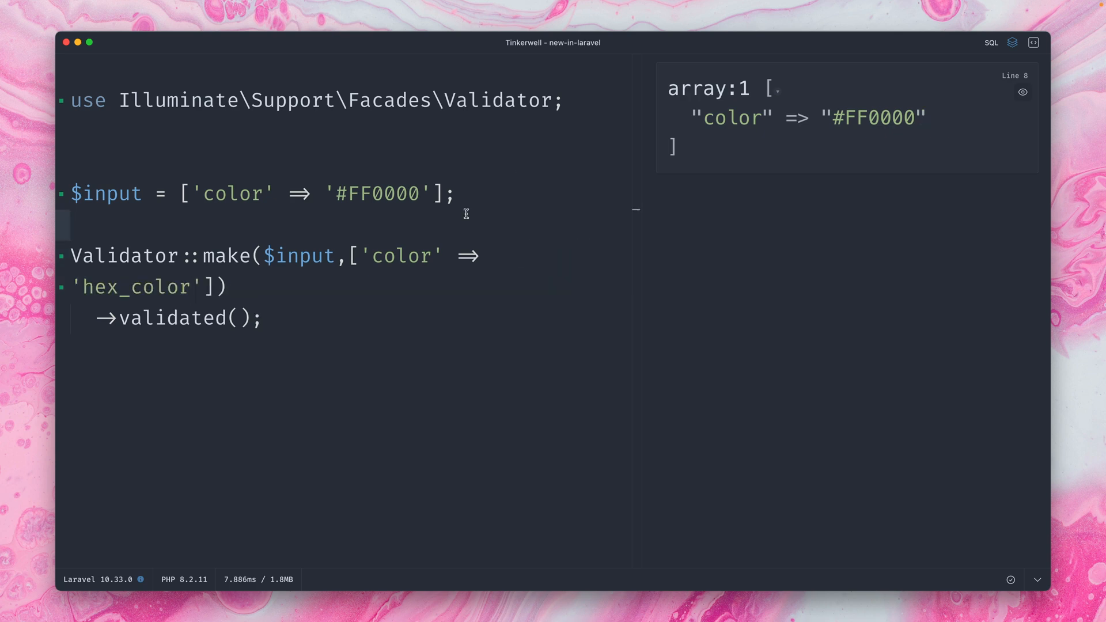
text(fdsfds)
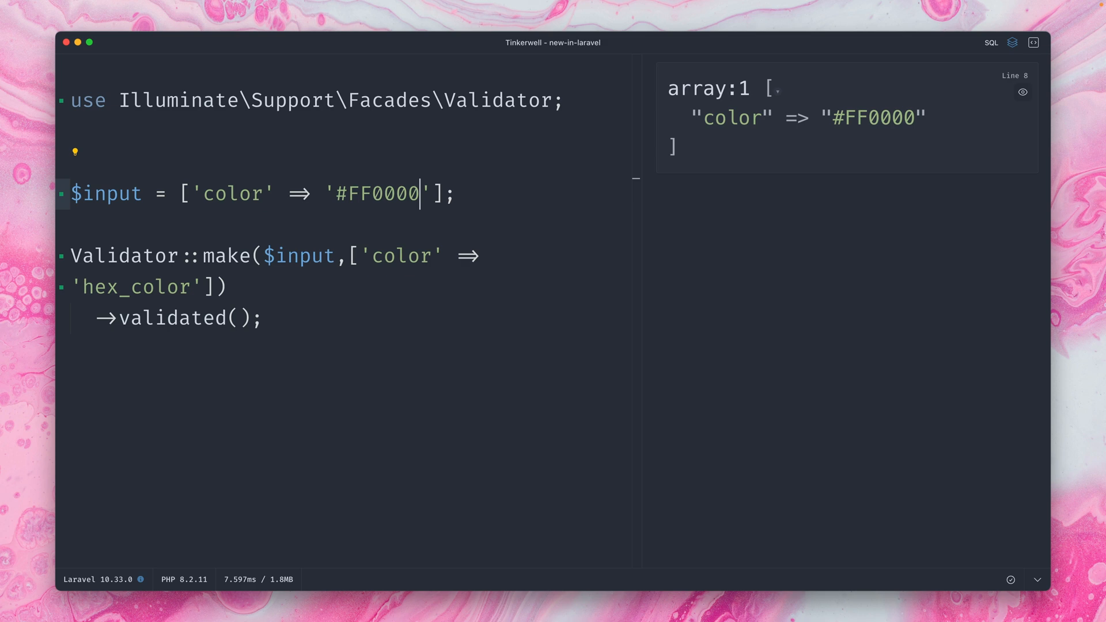
Test color values #FF000000, #FF0000FF, and finally invalid '#FF0000G', which fails validation.
text(00)
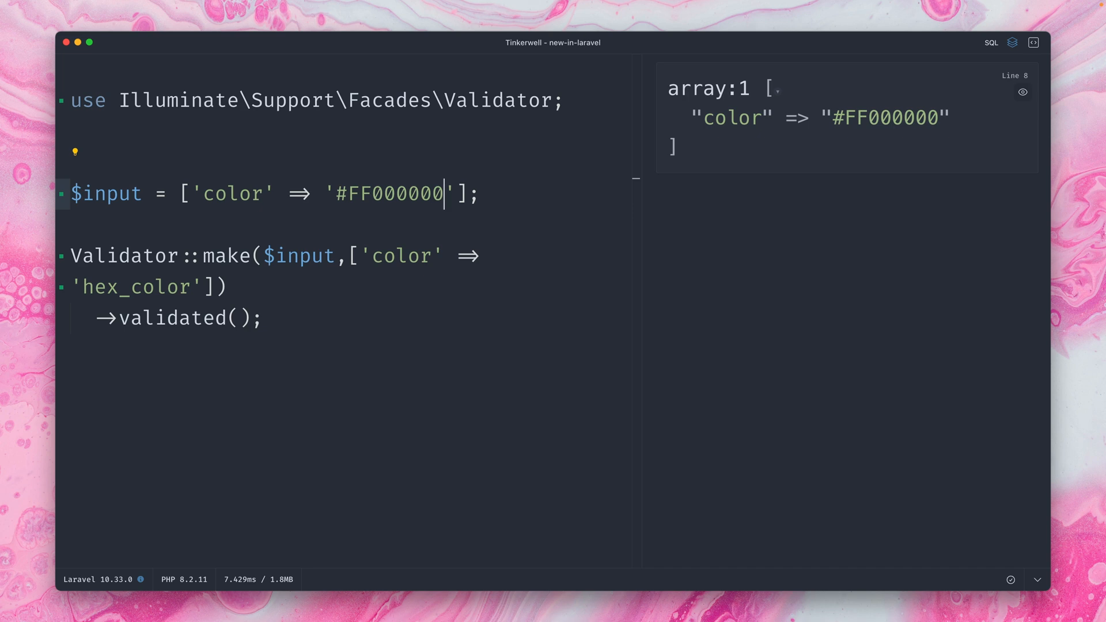
text(FF)
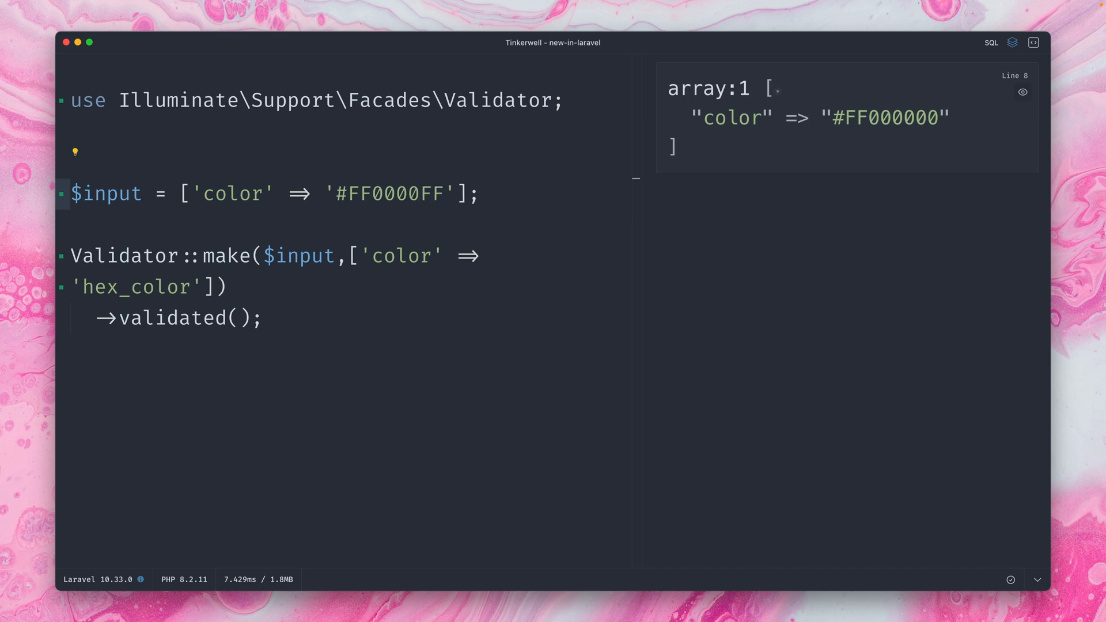
text(GG)
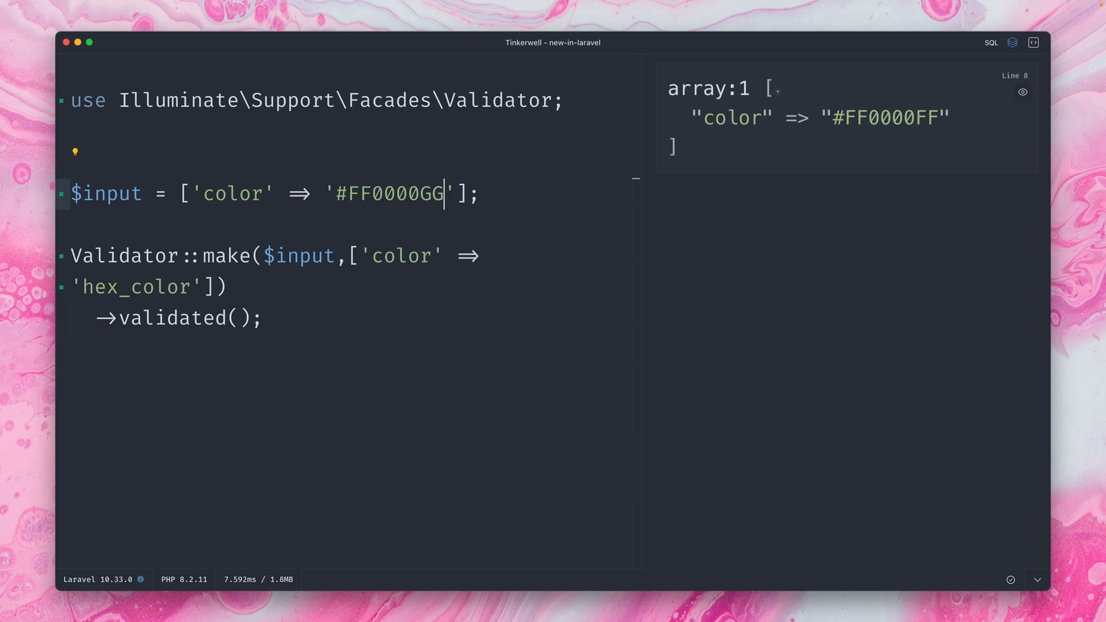
key(Backspace)
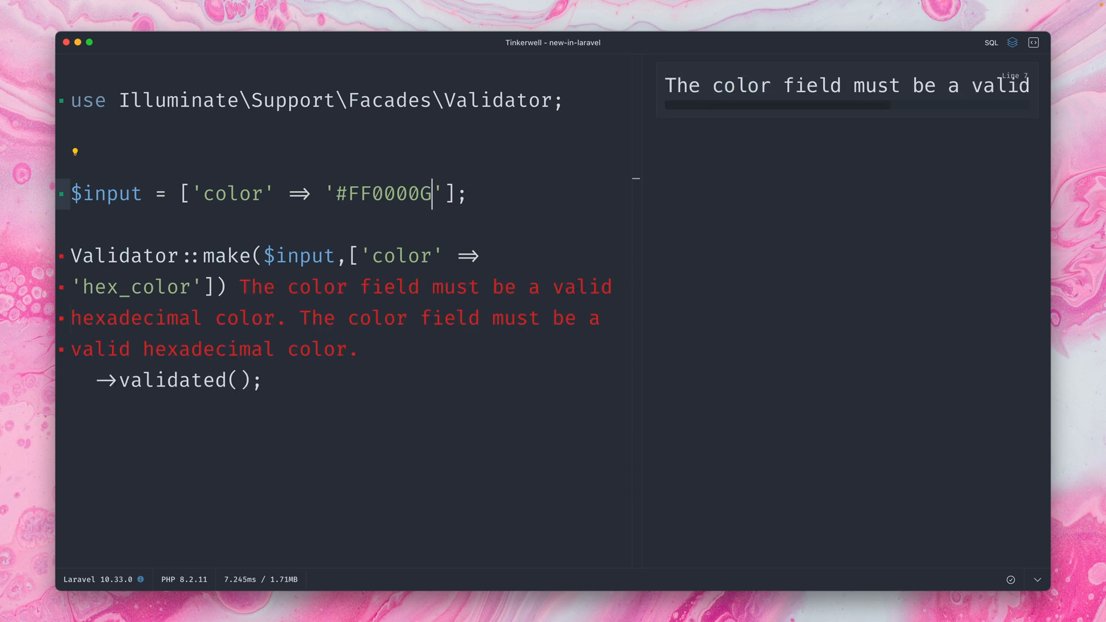